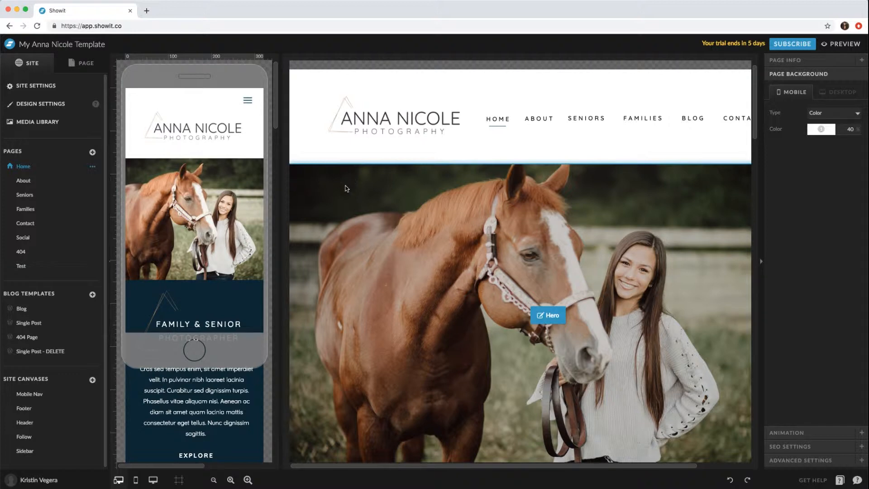
Scroll the home page canvas down to the Stevens Family featured-work section.
{"action": "scroll", "scroll_direction": "down", "scroll_amount": 3}
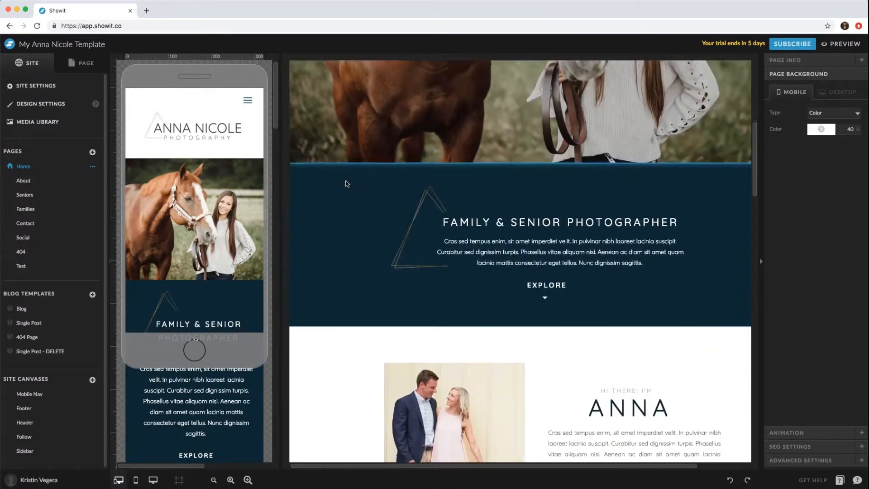
{"action": "scroll", "scroll_direction": "down", "scroll_amount": 3}
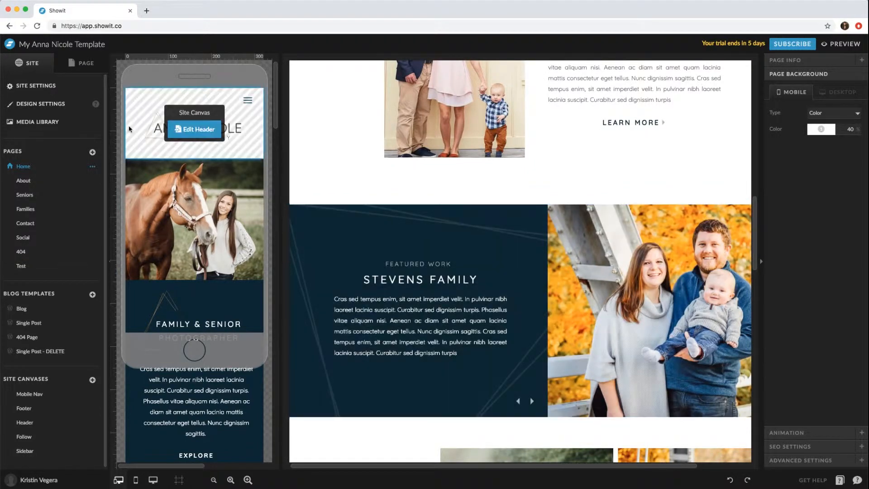
Expand the Featured canvas layers, showing view 3's Chad Class of 2019 gallery.
{"action": "left_click", "coordinate": [84, 63]}
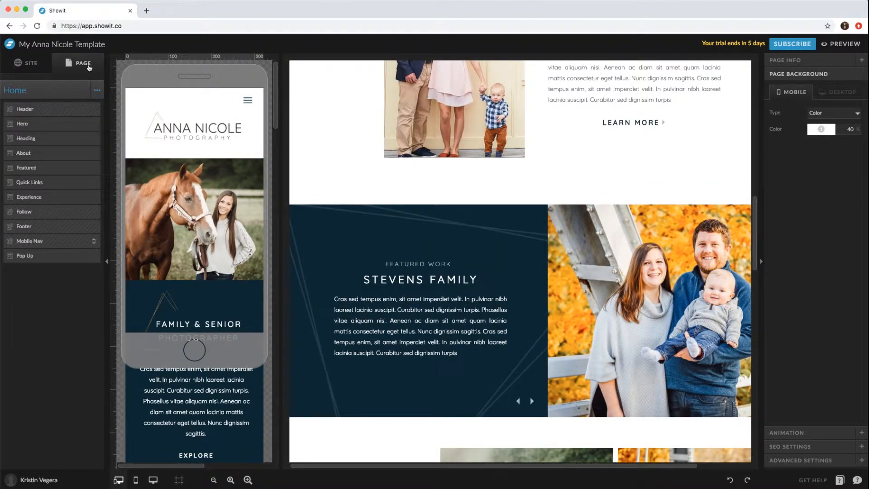
{"action": "mouse_move", "coordinate": [61, 173]}
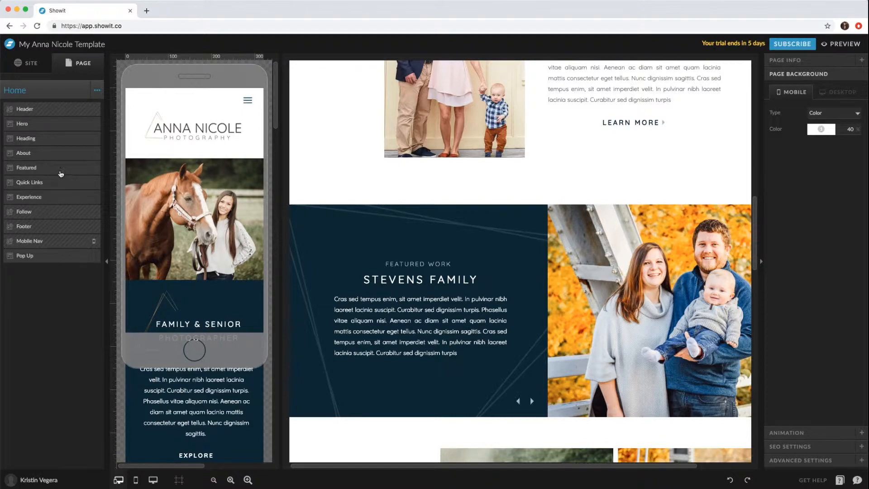
{"action": "left_click", "coordinate": [27, 168]}
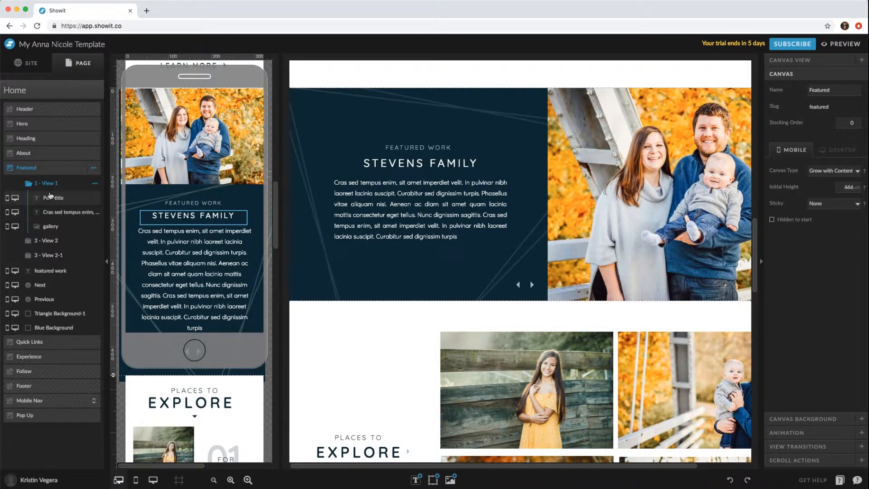
{"action": "left_click", "coordinate": [69, 212]}
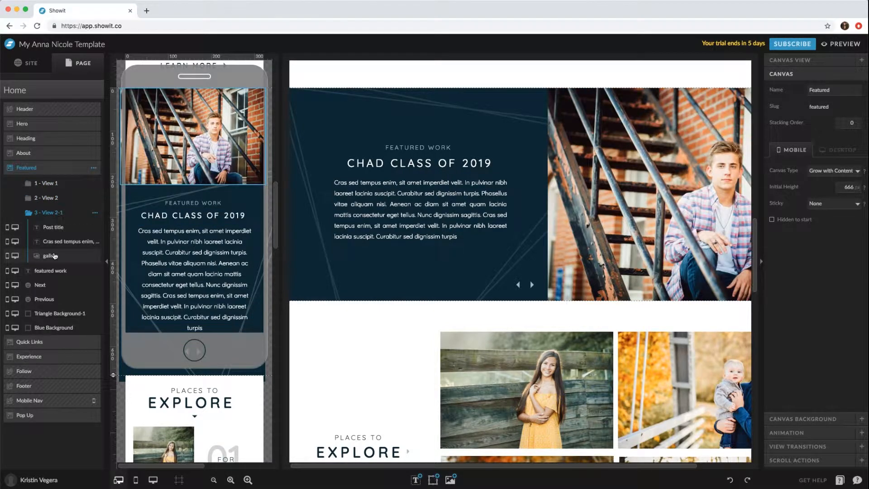
{"action": "left_click", "coordinate": [46, 183]}
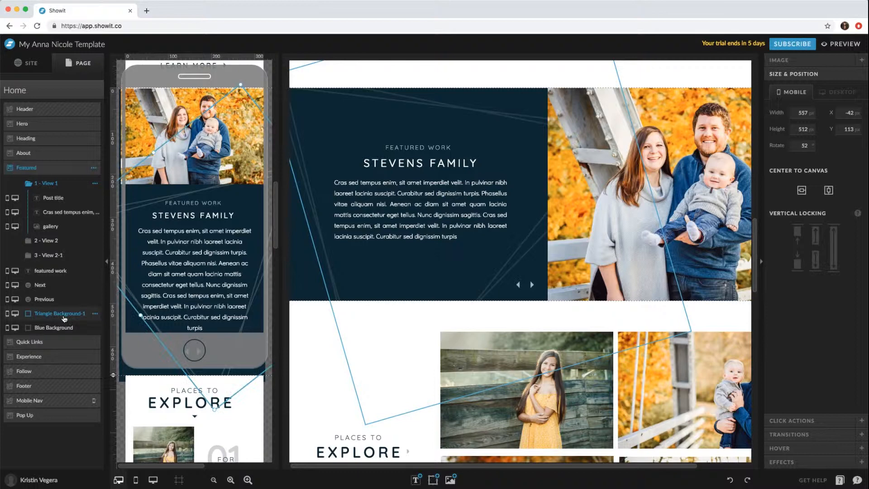
{"action": "left_click", "coordinate": [53, 328]}
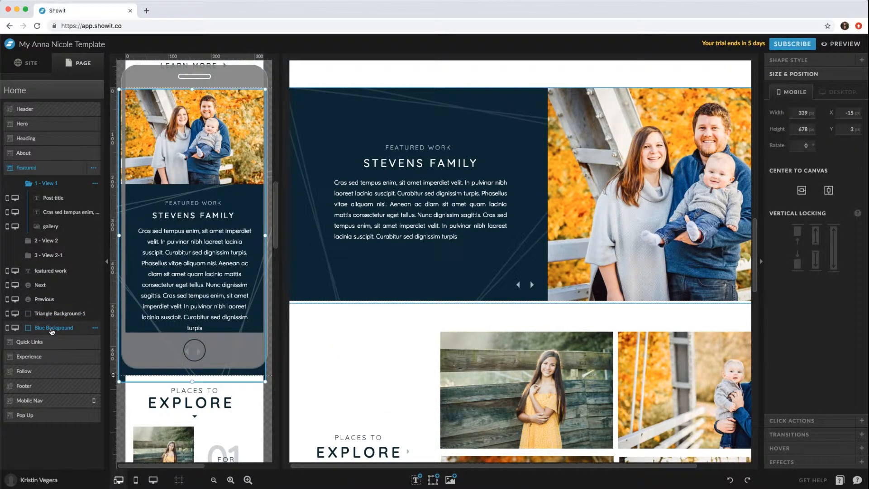
{"action": "left_click", "coordinate": [52, 198]}
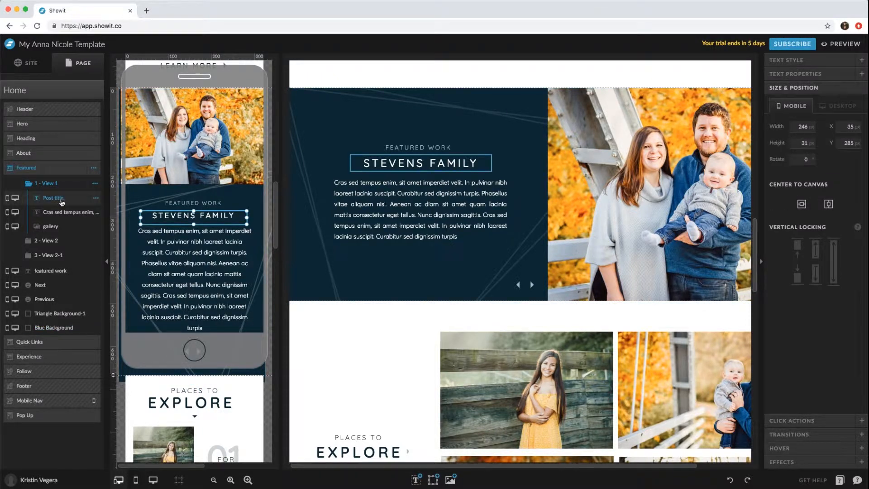
{"action": "left_click", "coordinate": [66, 212]}
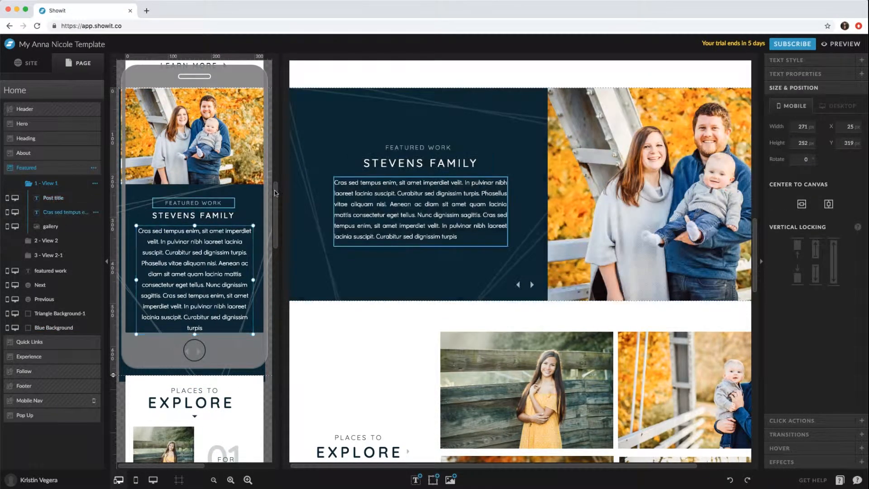
{"action": "mouse_move", "coordinate": [319, 228]}
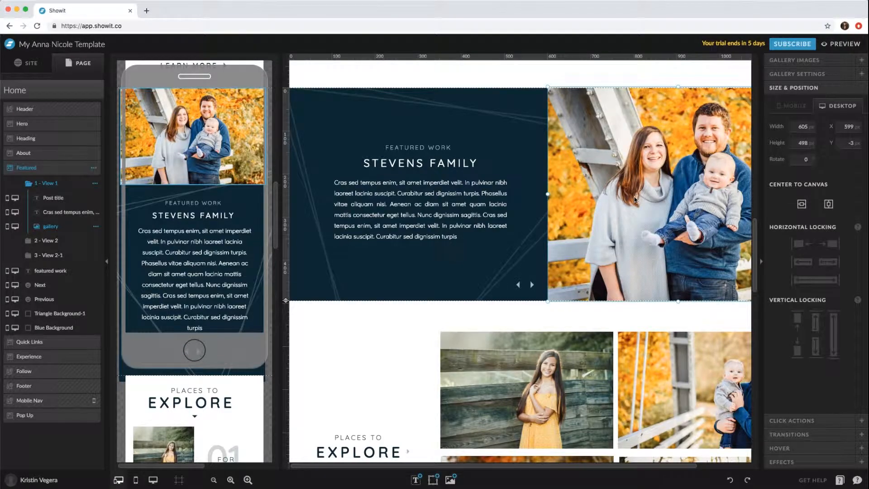
Select view 1's photo gallery and bring up Manage Images to choose new photos.
{"action": "left_click", "coordinate": [45, 182]}
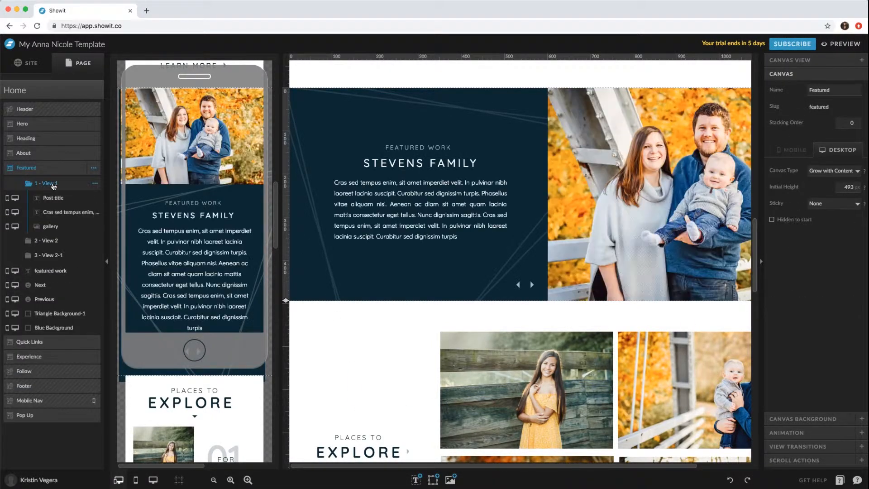
{"action": "double_click", "coordinate": [419, 163]}
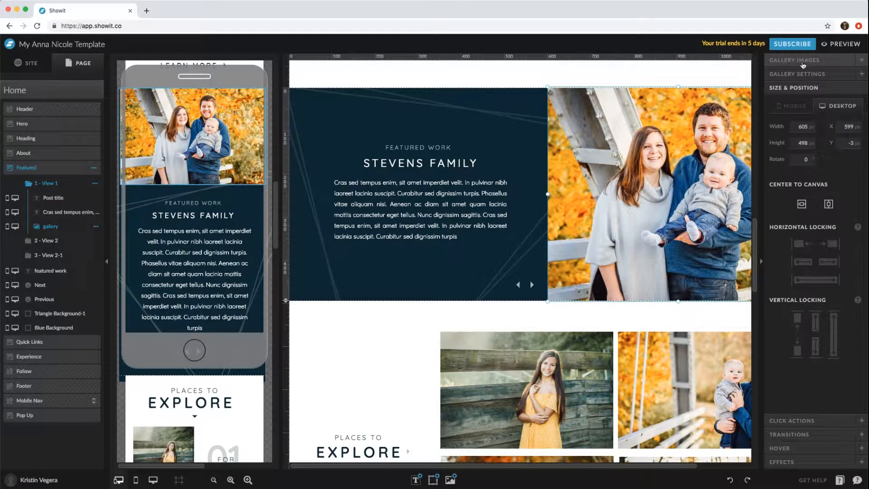
{"action": "left_click", "coordinate": [813, 59]}
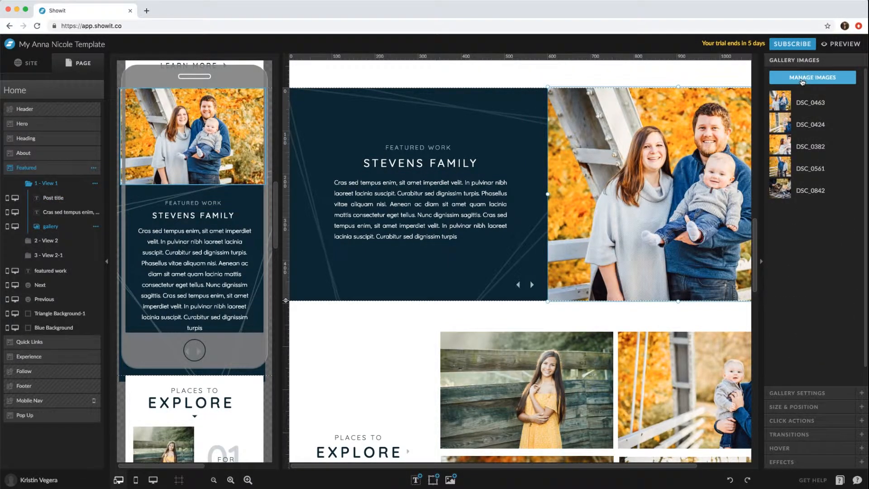
{"action": "left_click", "coordinate": [813, 78]}
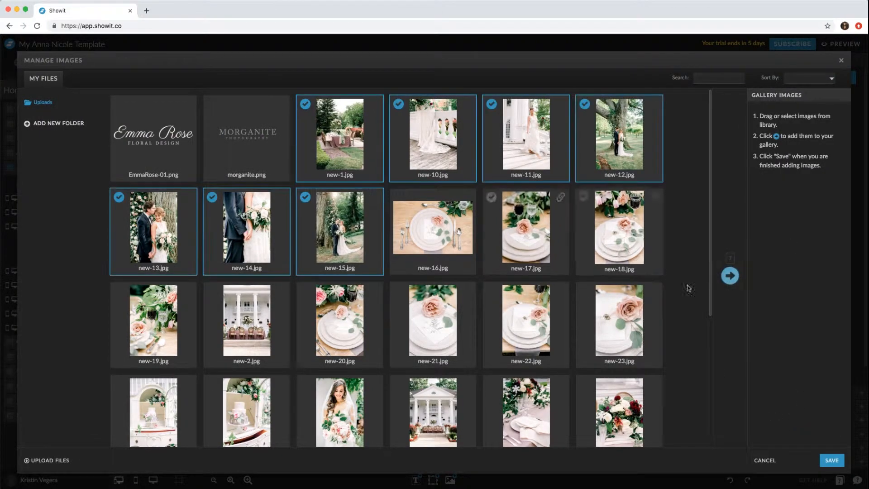
Add the checked wedding photos new-1 and new-10 to new-15 and save the gallery.
{"action": "left_click", "coordinate": [730, 275]}
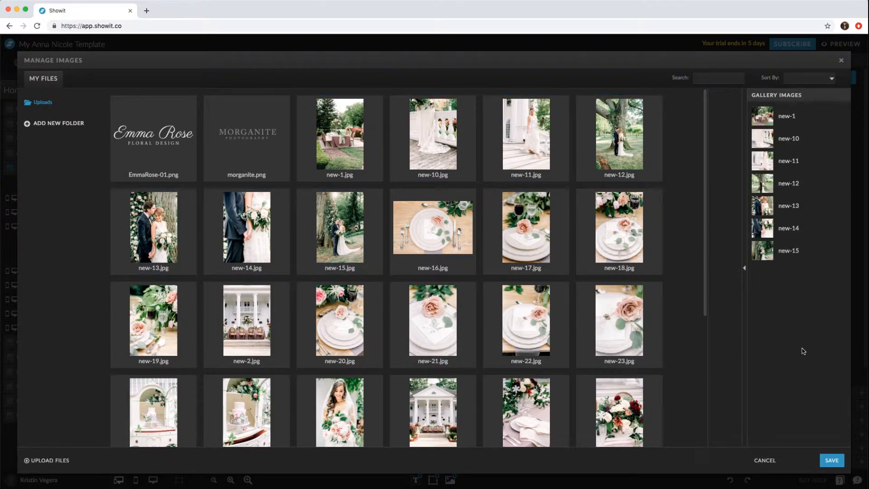
{"action": "left_click", "coordinate": [831, 459]}
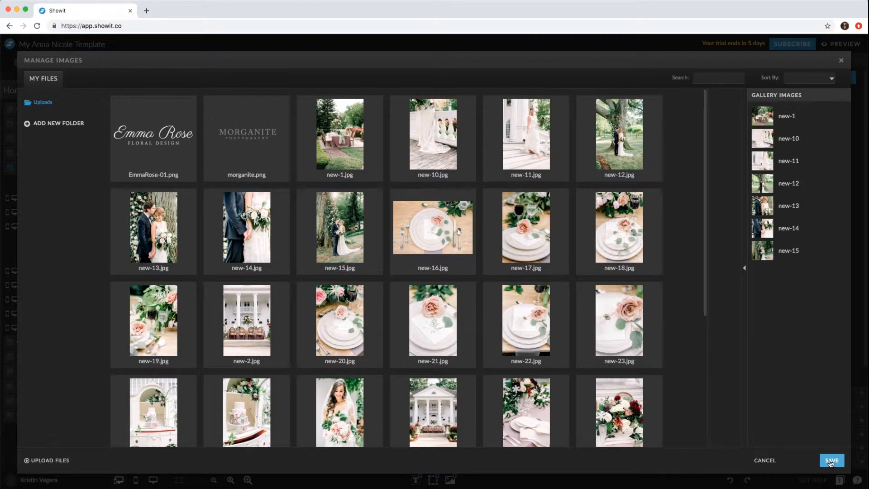
{"action": "left_click", "coordinate": [832, 460]}
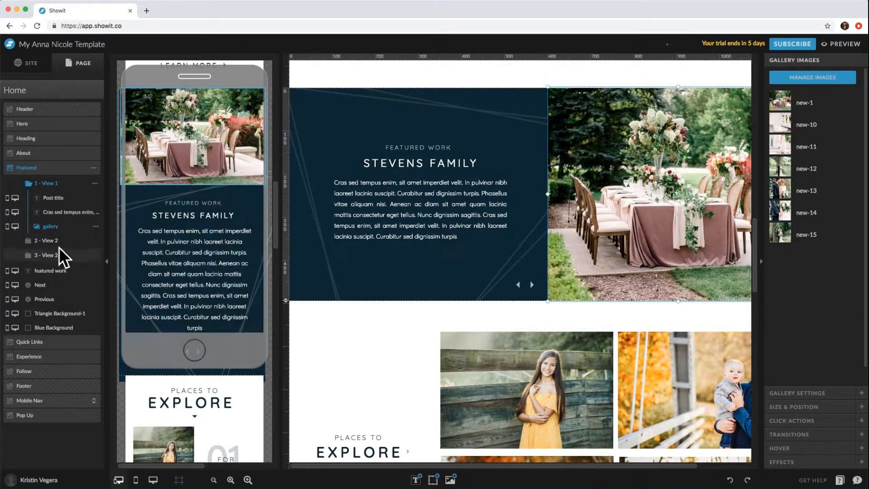
Rename the third Featured view to View 3 and save the name.
{"action": "left_click", "coordinate": [45, 198]}
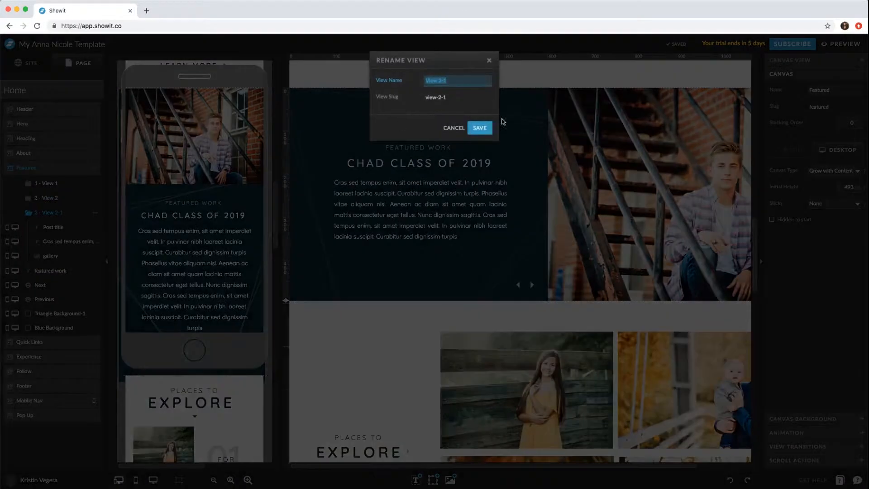
{"action": "type", "text": "View"}
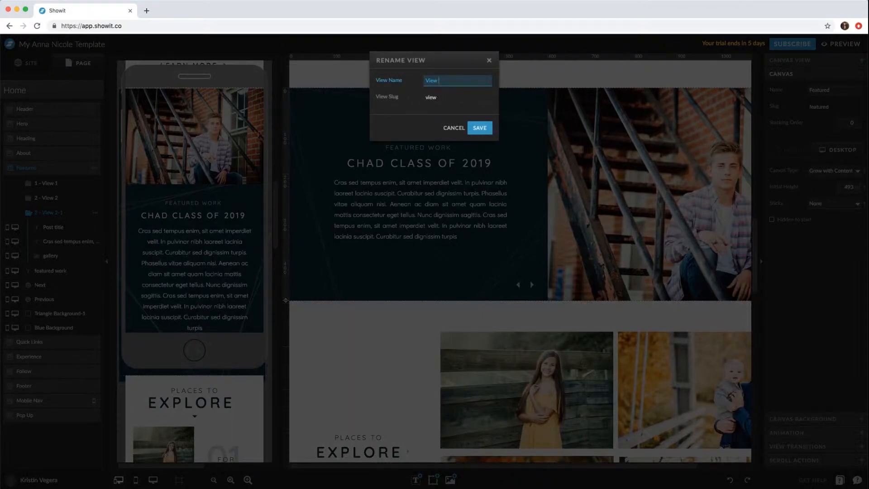
{"action": "left_click", "coordinate": [479, 128]}
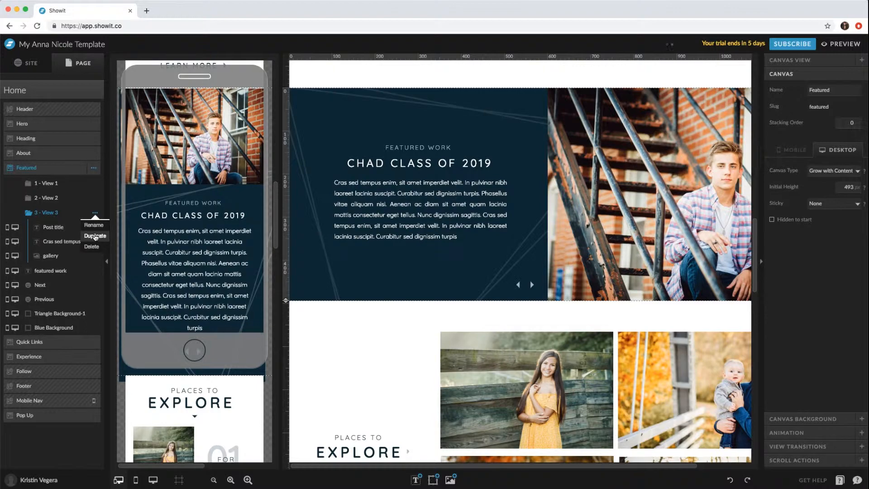
Duplicate View 3 as View 4 and select its paragraph text.
{"action": "left_click", "coordinate": [95, 235]}
{"action": "type", "text": "View"}
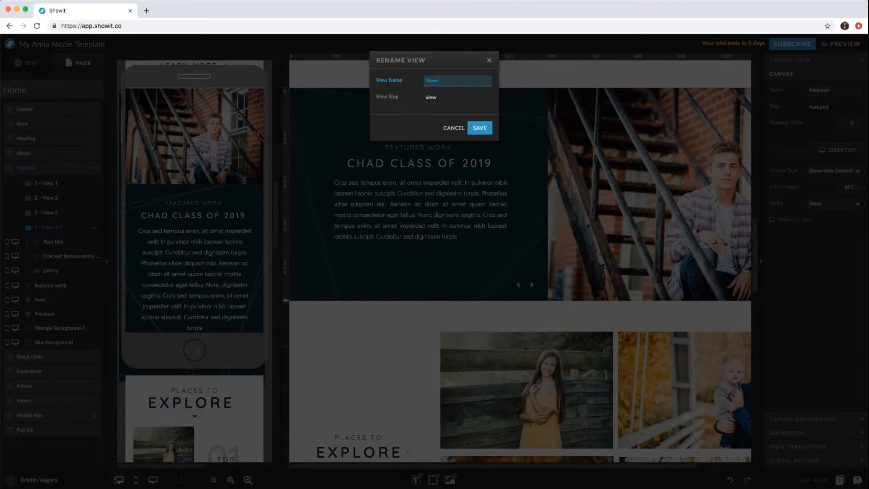
{"action": "left_click", "coordinate": [480, 127]}
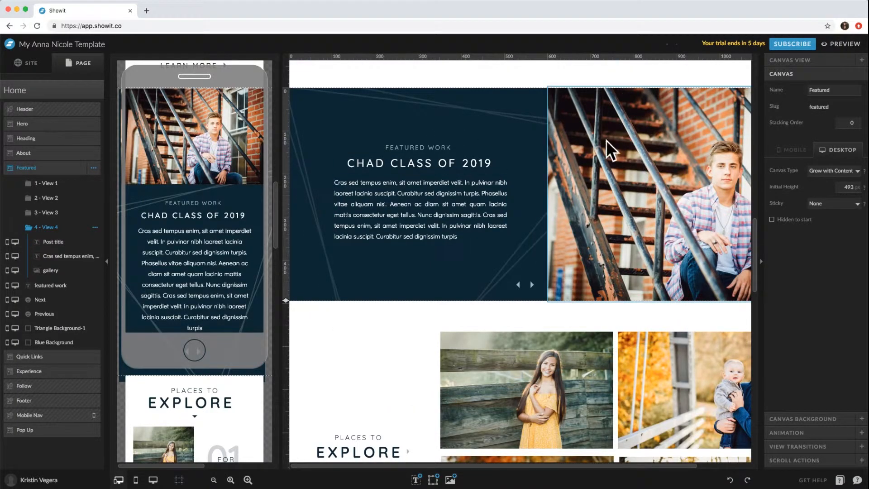
{"action": "left_click", "coordinate": [419, 216]}
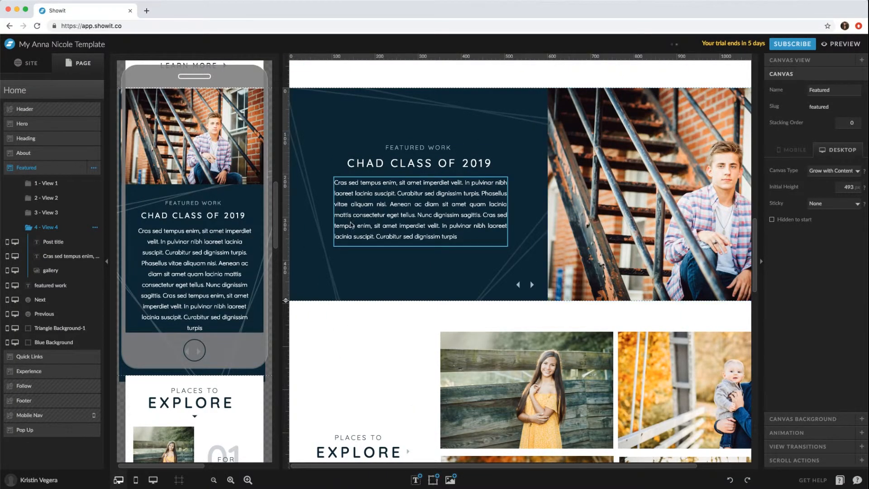